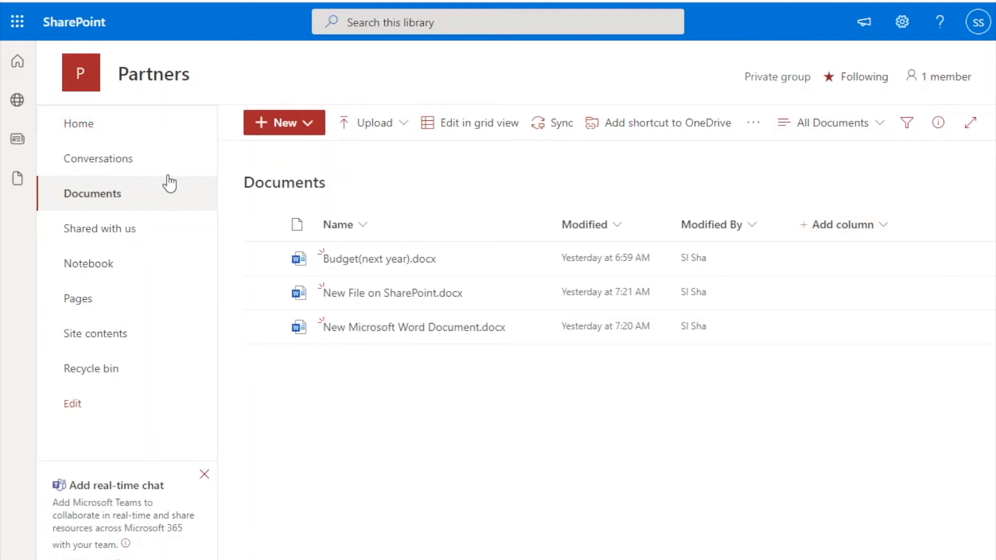
mouse_move(368, 90)
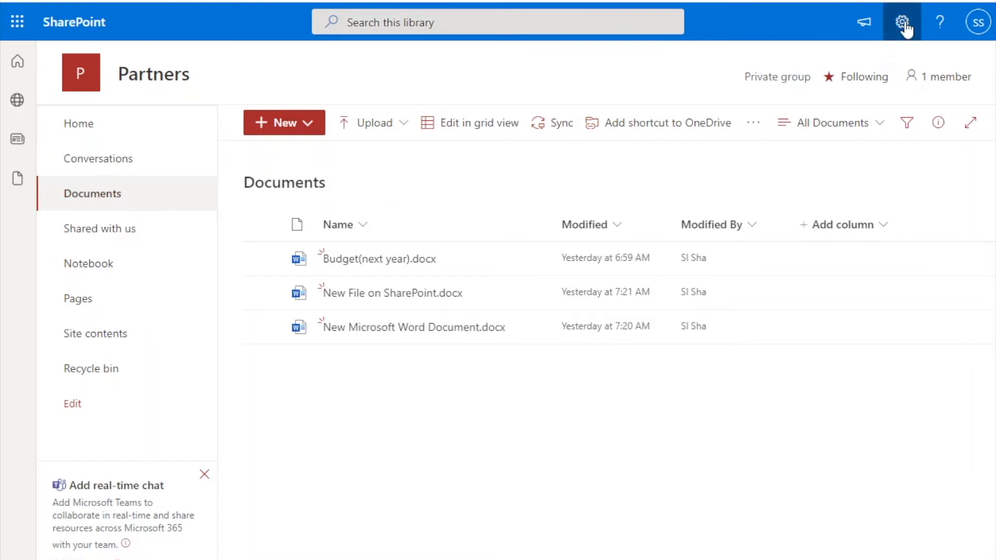
Open the Settings gear panel from the Partners Documents library.
left_click(900, 22)
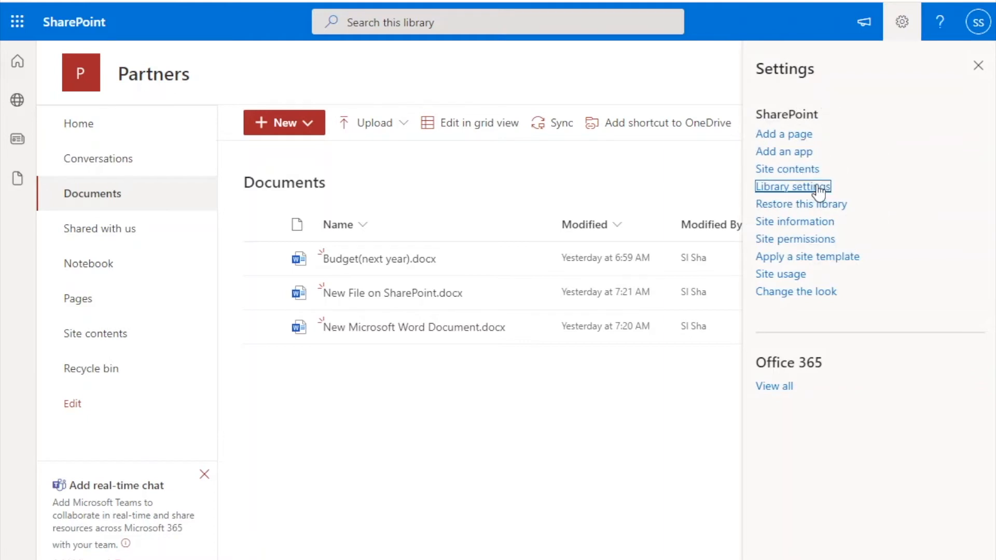
Review the Documents library settings and its versioning options.
left_click(792, 186)
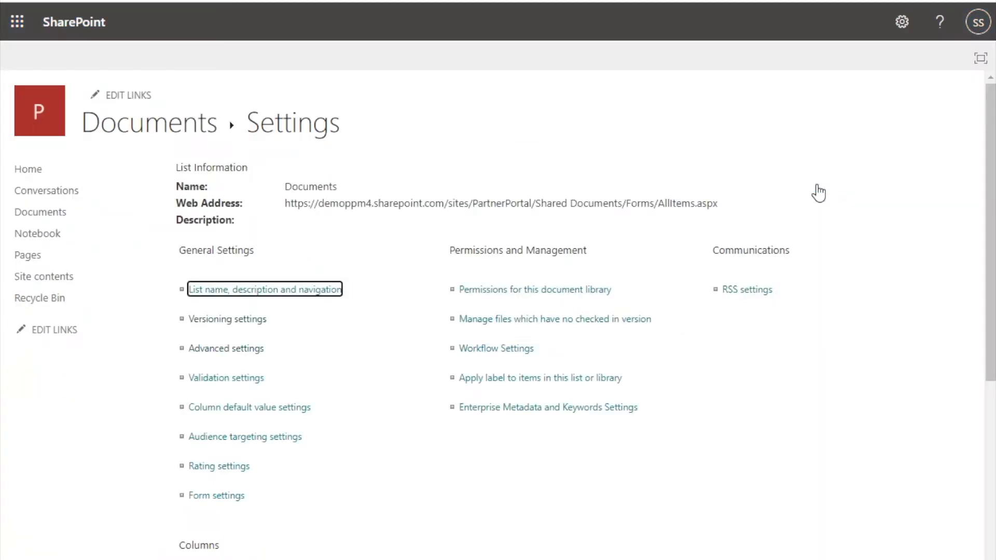
mouse_move(227, 319)
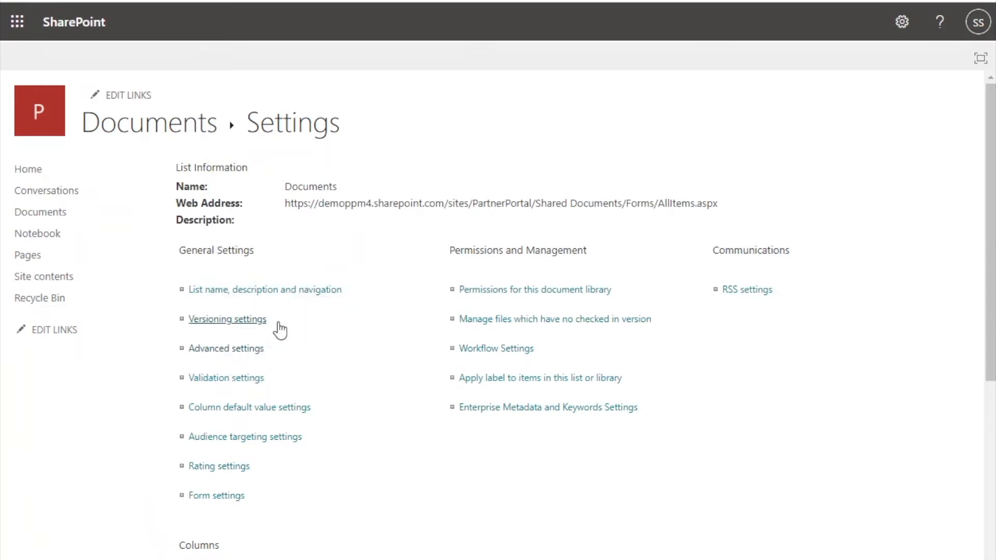
left_click(227, 319)
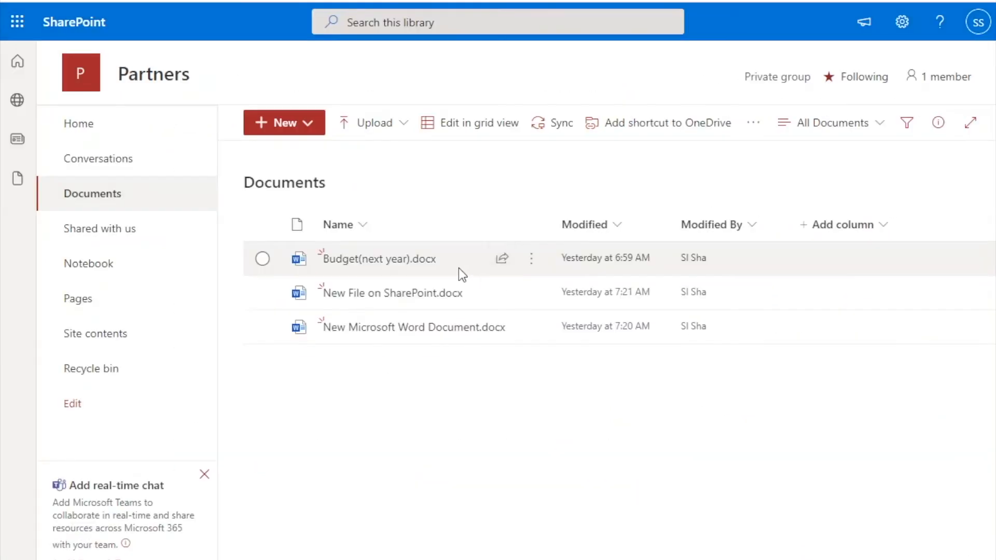
Open Version history for Budget(next year).docx from its actions menu.
left_click(262, 259)
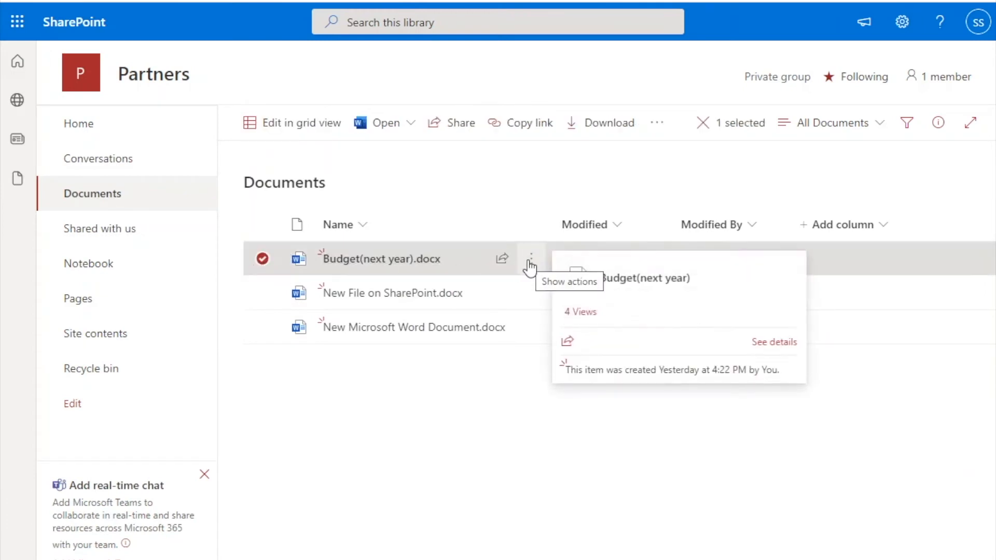
left_click(531, 258)
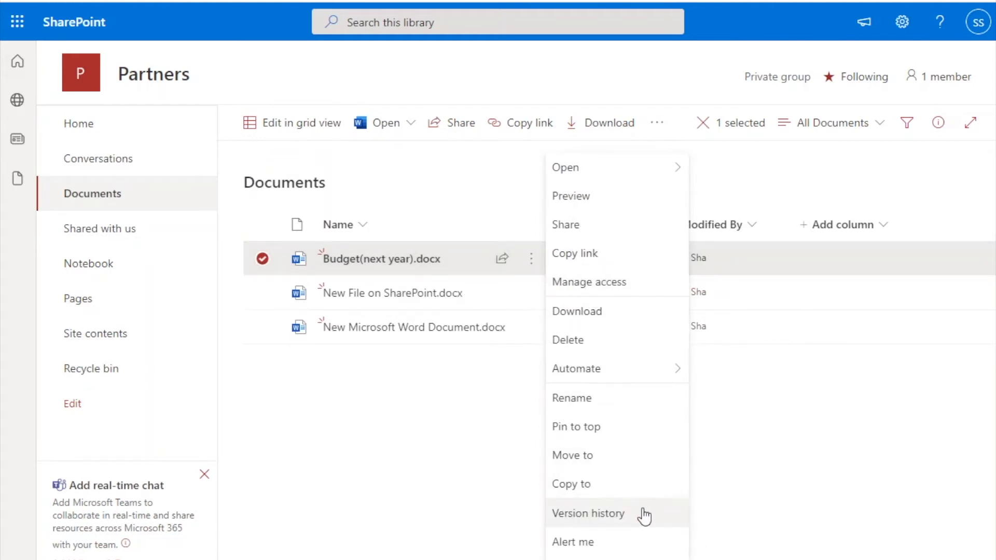
left_click(588, 513)
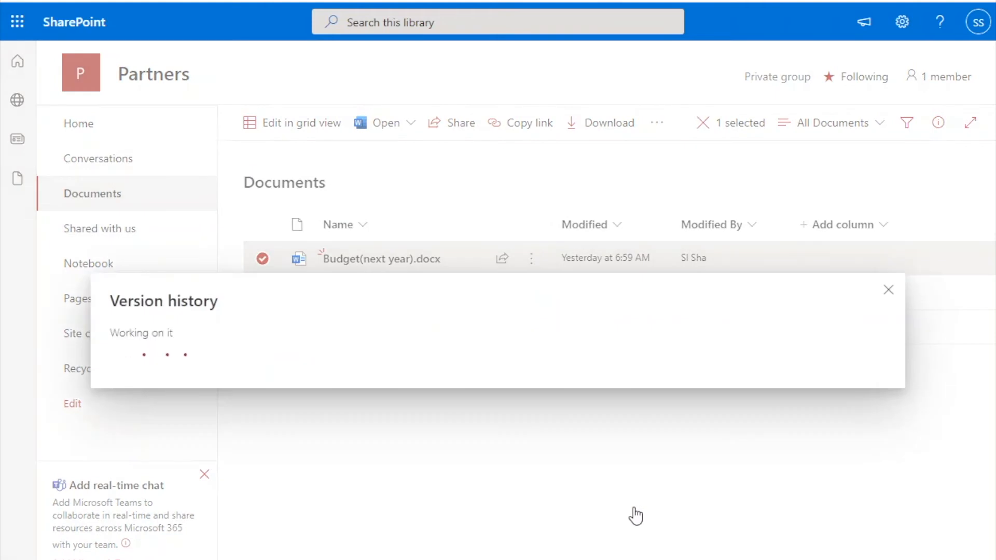
Restore version 1.0 of Budget(next year).docx, confirming replacement, and close version history.
left_click(243, 307)
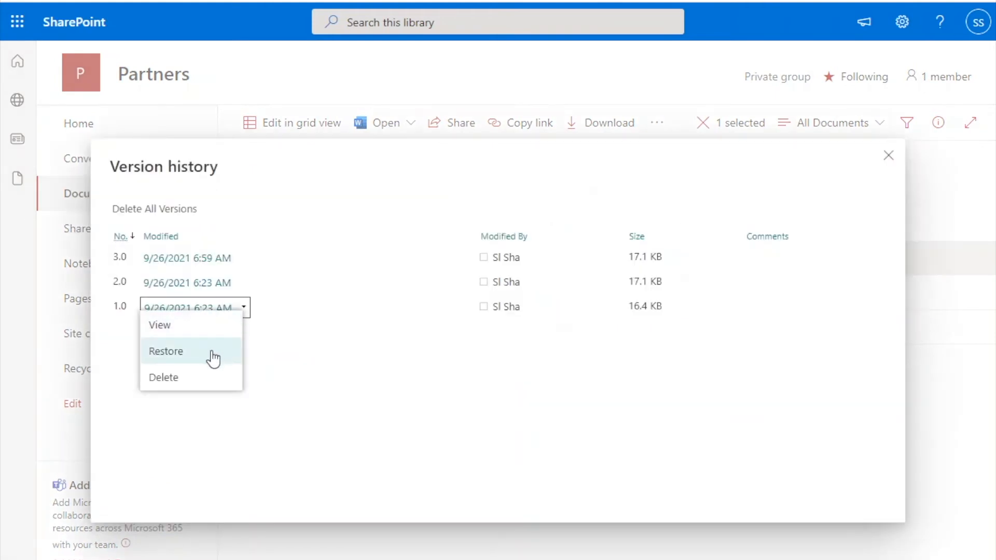
left_click(166, 351)
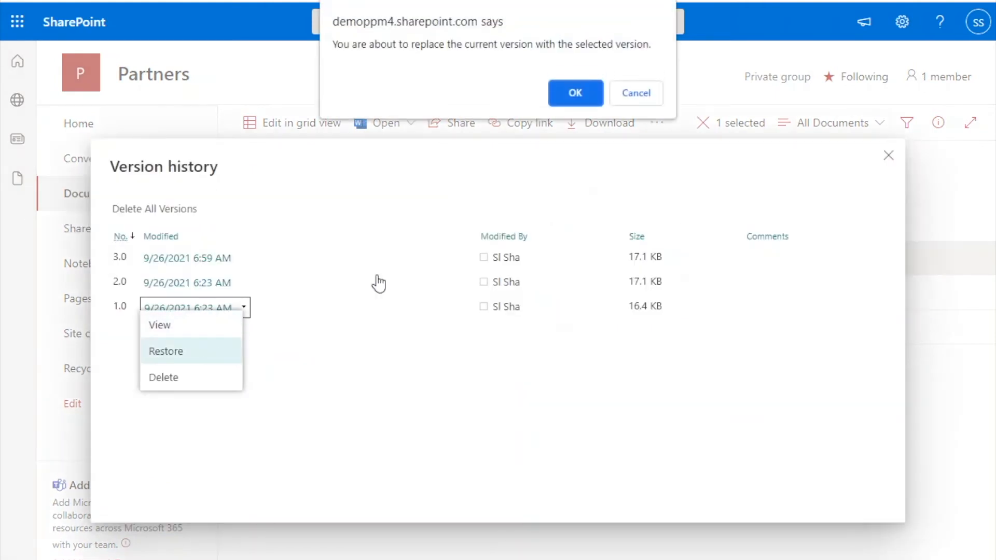
mouse_move(487, 49)
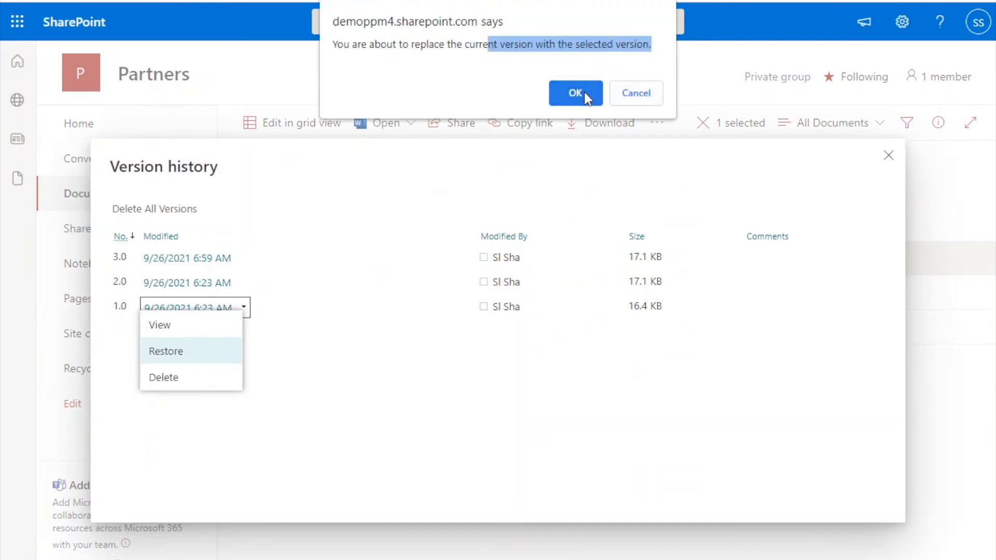
left_click(574, 93)
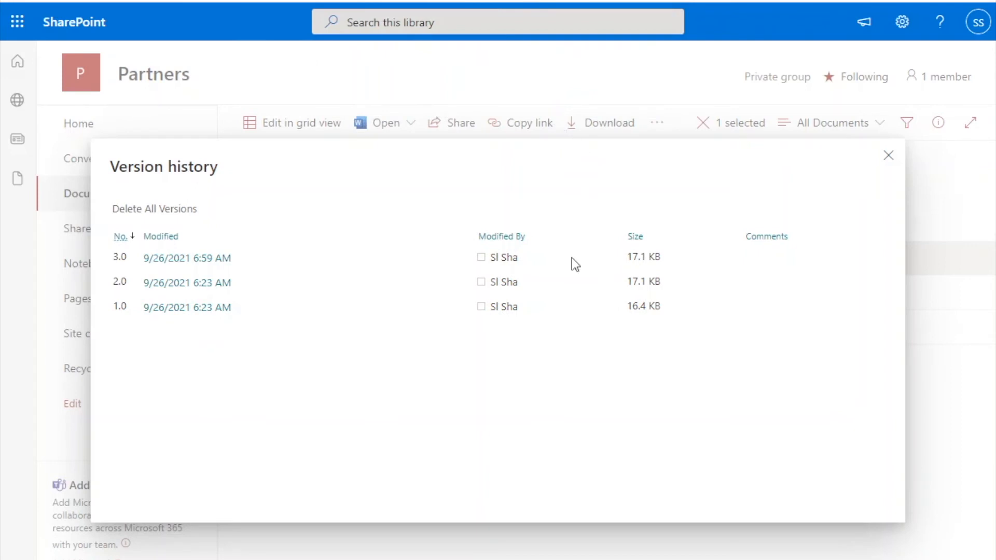
left_click(165, 351)
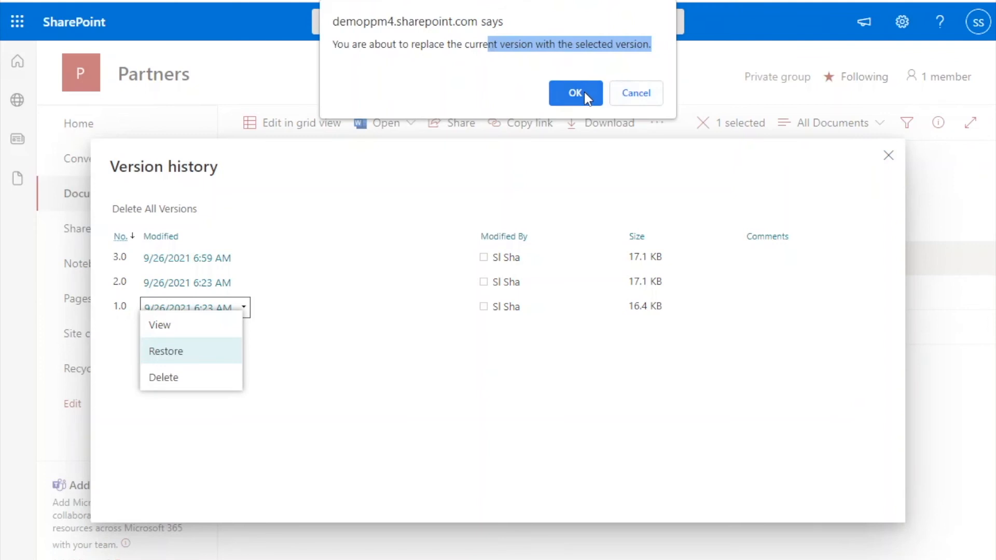
left_click(574, 93)
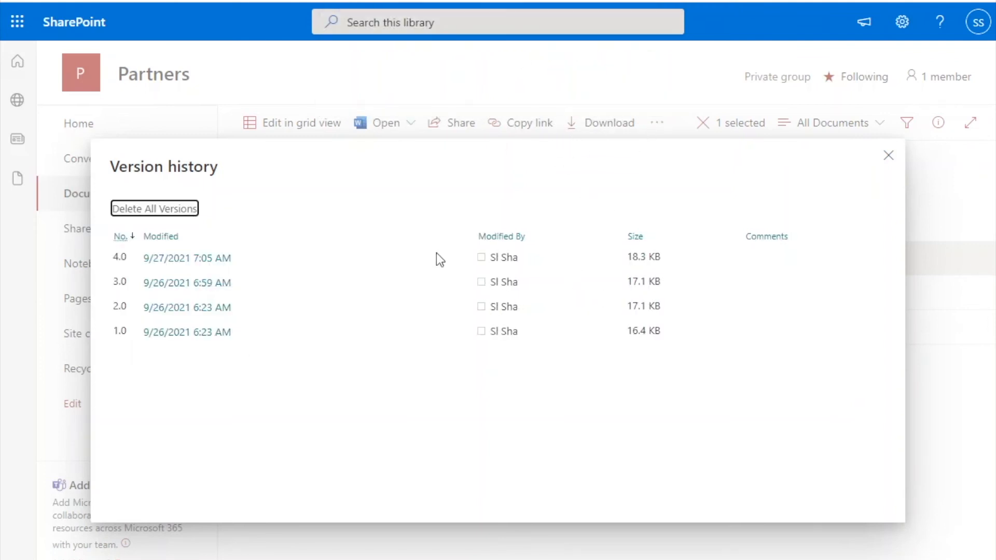
left_click(888, 155)
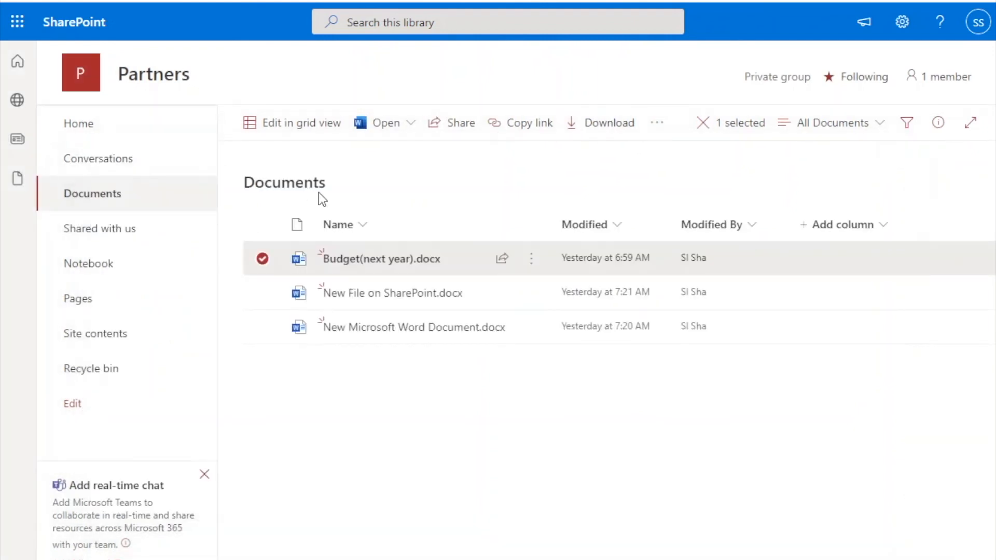